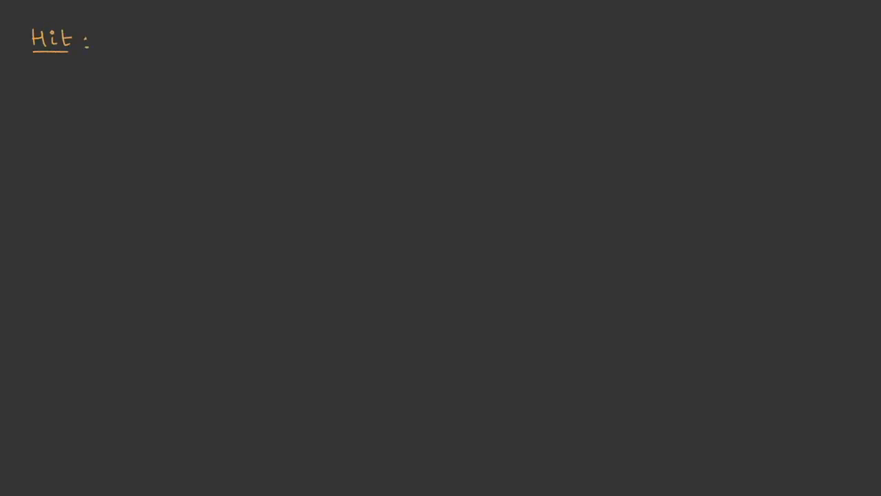
# Handwrite 'Hit: Successful Access…' with cache hit, page hit, and the matching Miss definition.
pyautogui.write('Successful Access to')
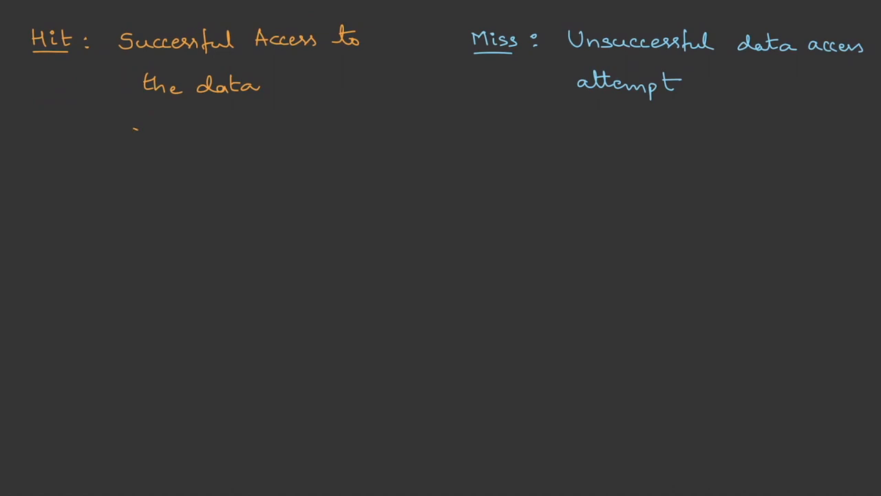
pyautogui.write('cache hi')
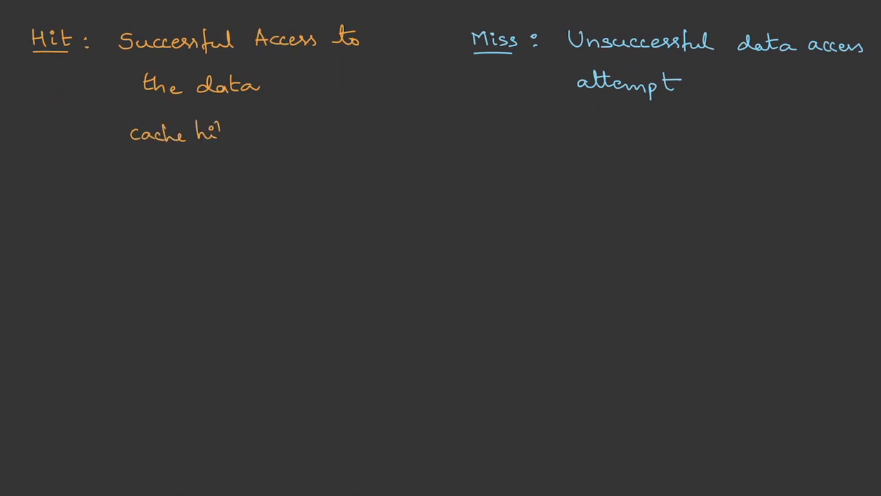
pyautogui.write('t,')
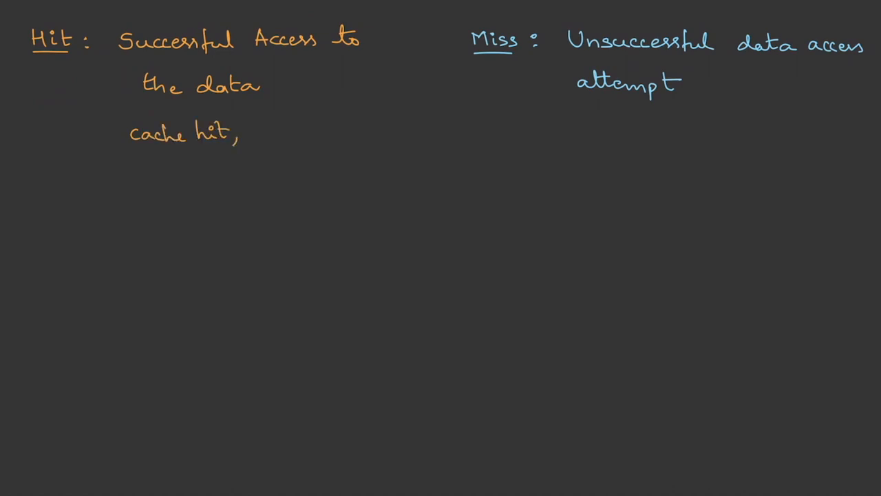
pyautogui.write('page hi')
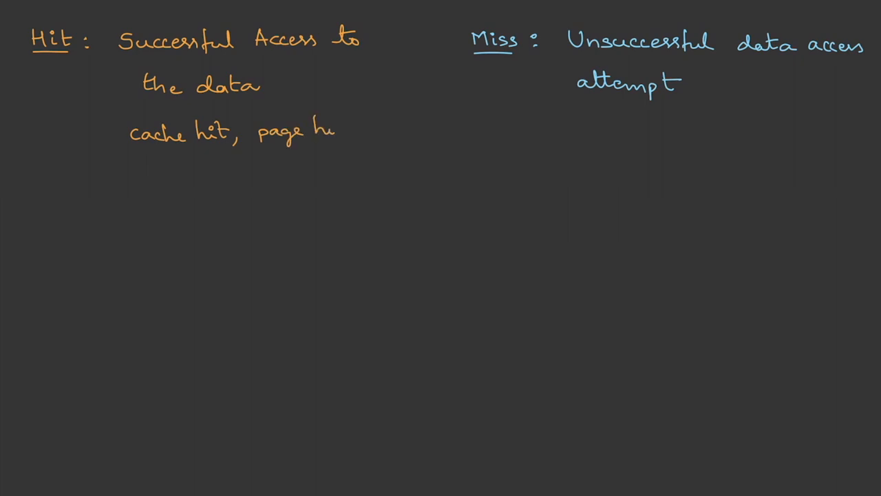
pyautogui.write('it')
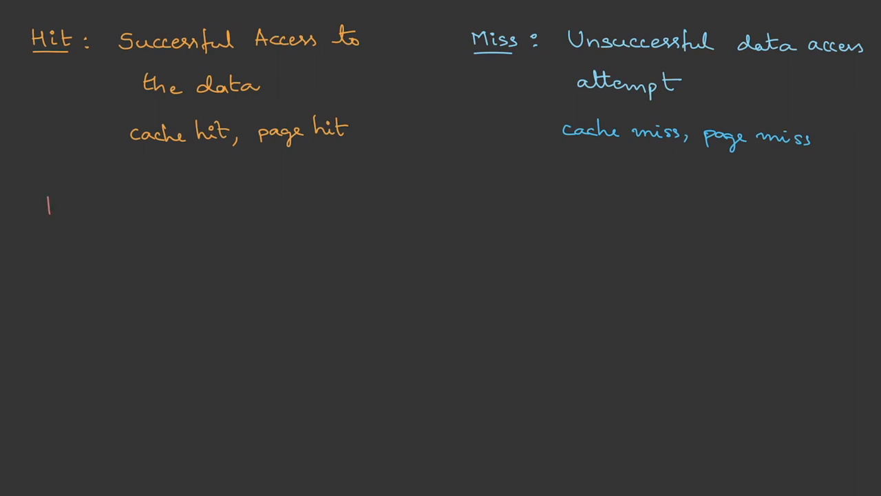
# Write the 'Hit Ratio (or) Hit Rate (H)' heading and start its formula.
pyautogui.write('Hit Ratio (or) Hit Rate (H')
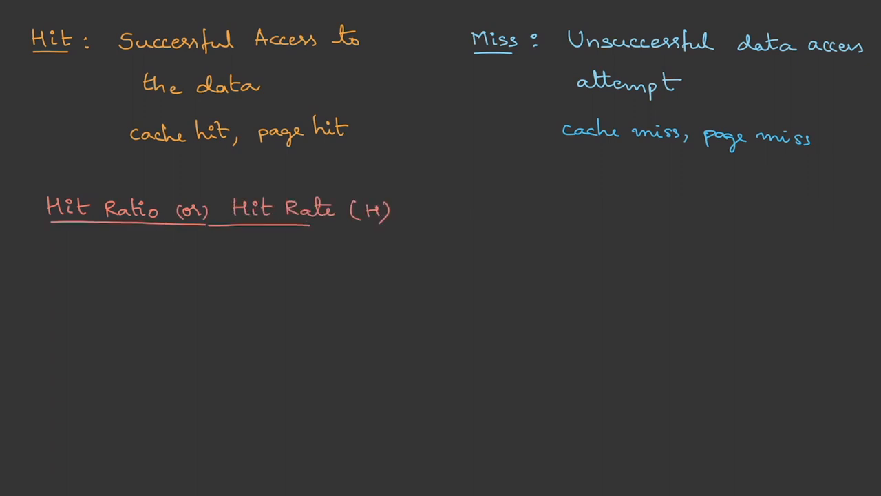
pyautogui.write('H')
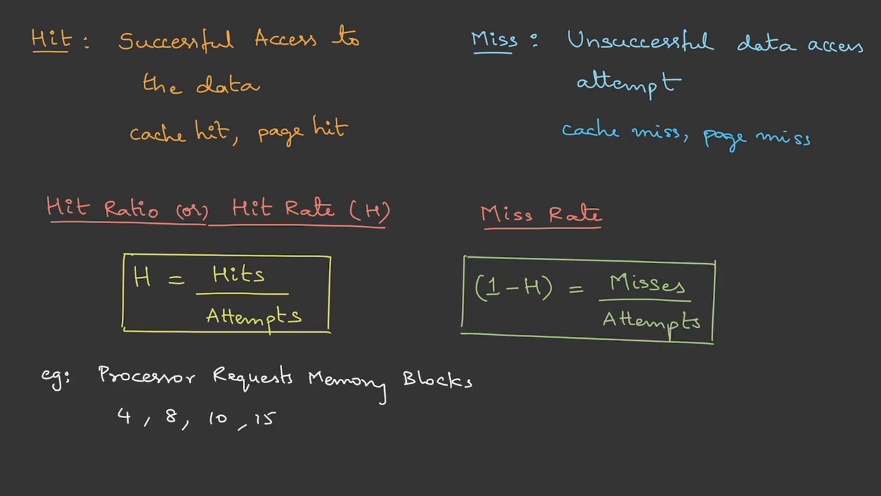
pyautogui.write(', 2')
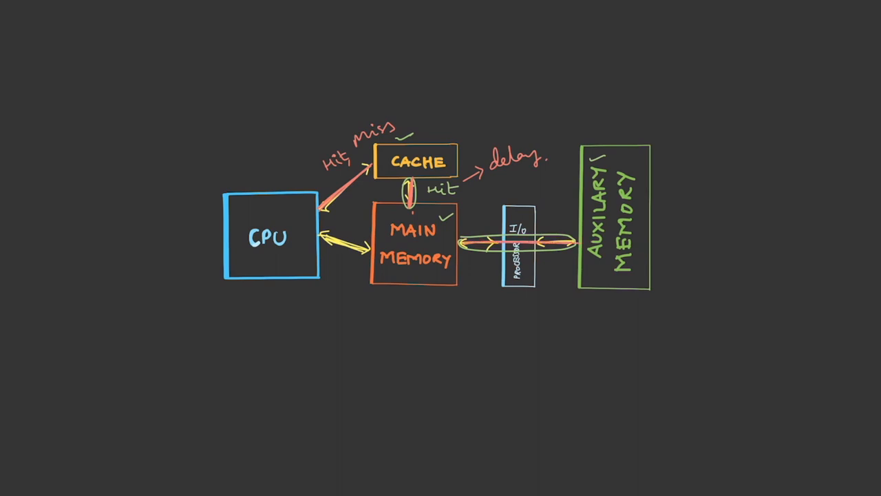
# Write 'delay' beneath the I/O processor path to auxiliary memory.
pyautogui.write('del')
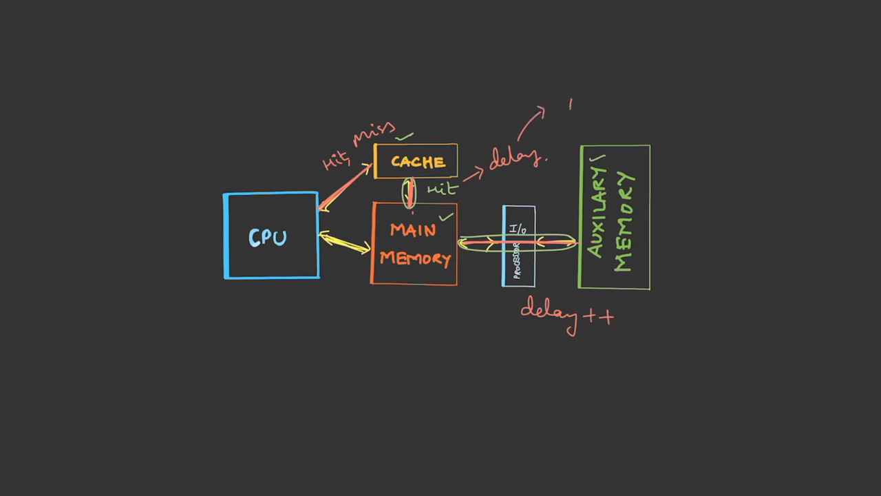
# Begin writing 'Miss p…' next to the added-delay note.
pyautogui.write('Miss p')
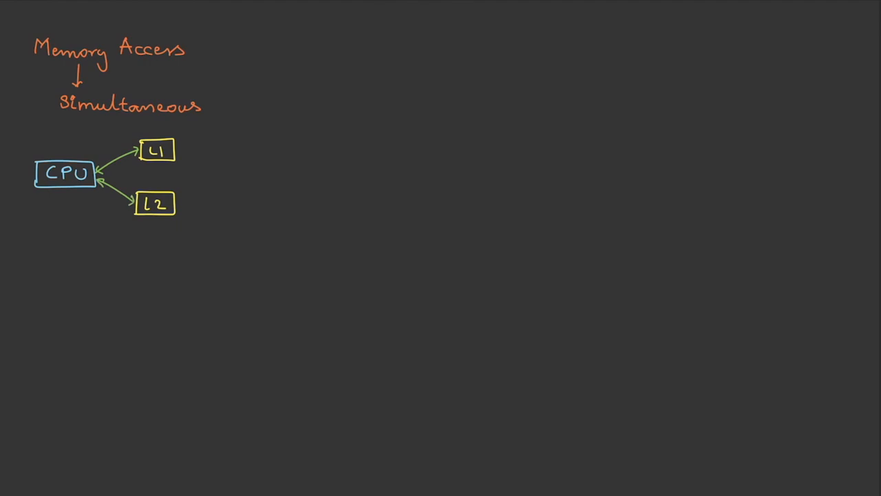
# Label the times in pink, mark t=0 on the L1/L2 axis, and draw the t1 arrow.
pyautogui.click(112, 141)
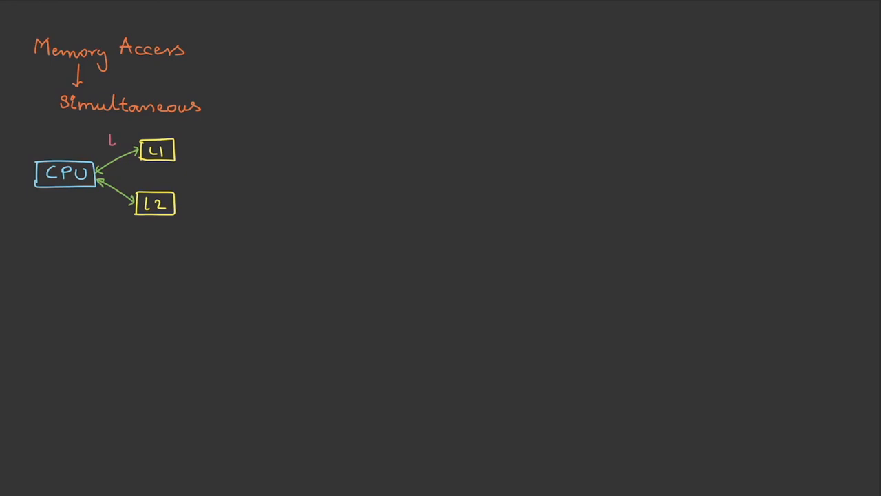
pyautogui.write('t')
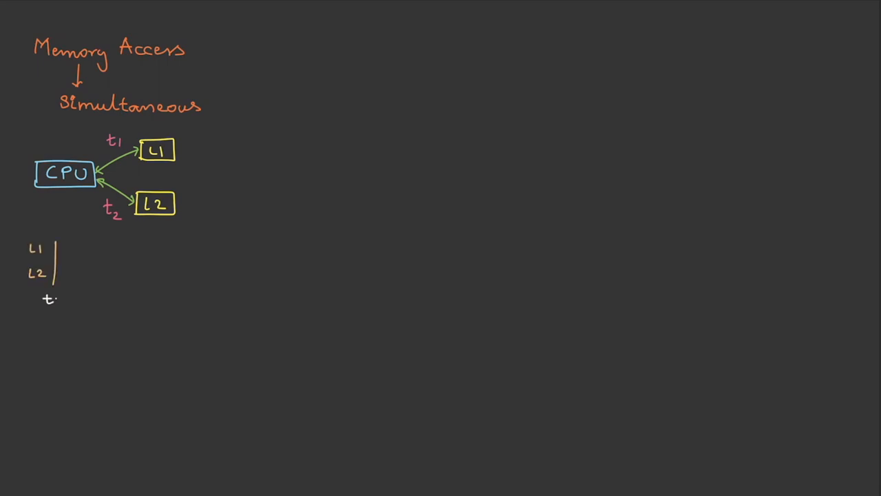
pyautogui.write('=0')
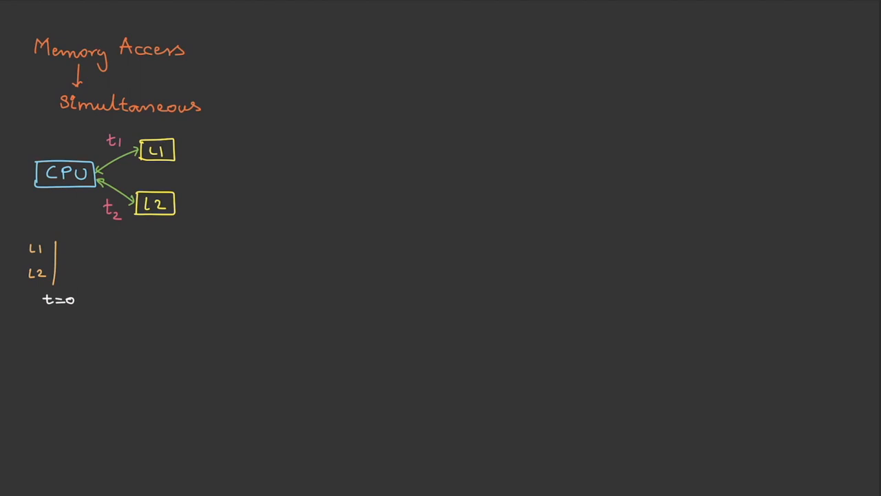
pyautogui.moveTo(58, 251); pyautogui.dragTo(110, 251)
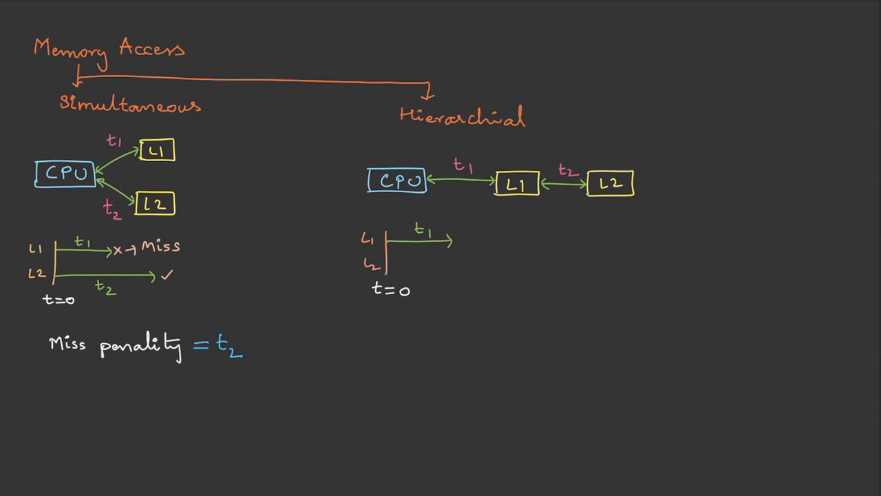
# Draw the L2 access line starting after t1 on the Hierarchical timeline.
pyautogui.moveTo(455, 269); pyautogui.dragTo(540, 268)
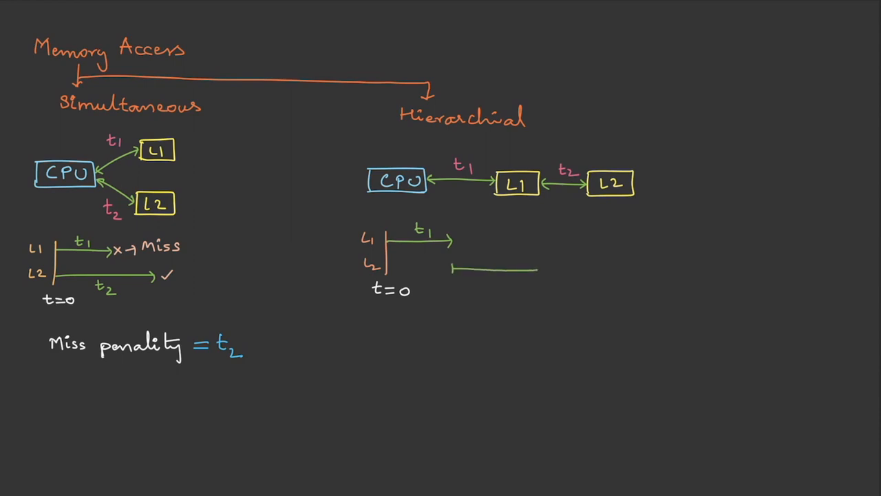